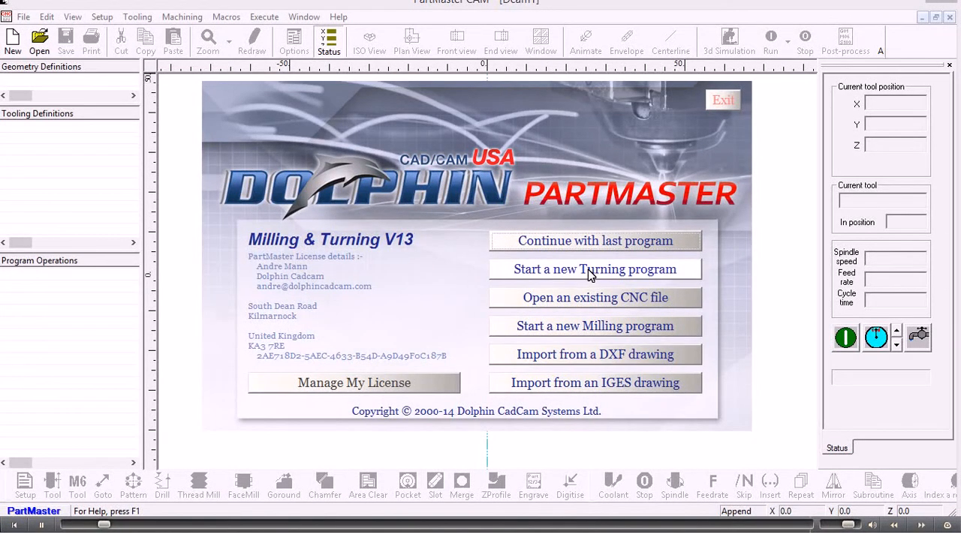
{"action": "mouse_move", "coordinate": [594, 270]}
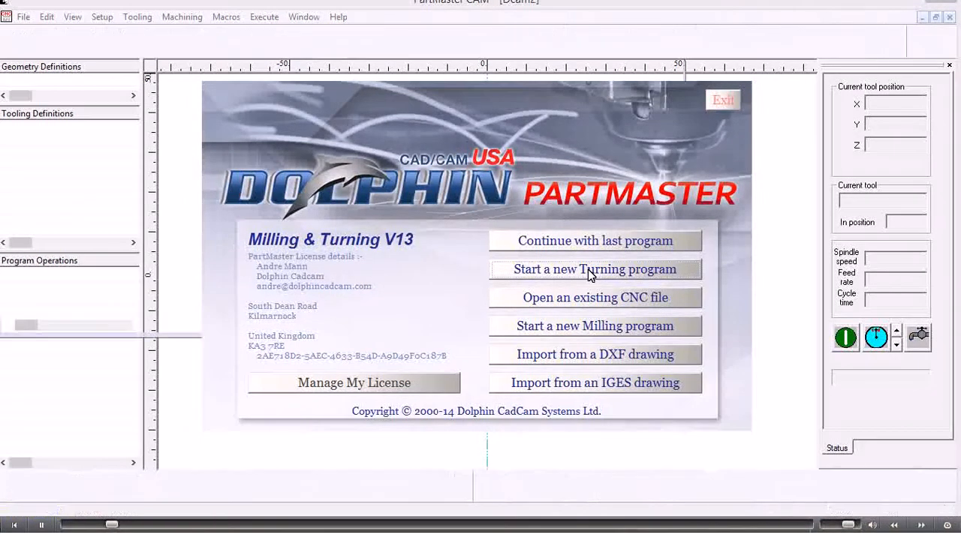
Step: Start a new turning program in millimetres with part ID 'tes part' and NC program number 100
{"action": "left_click", "coordinate": [595, 270]}
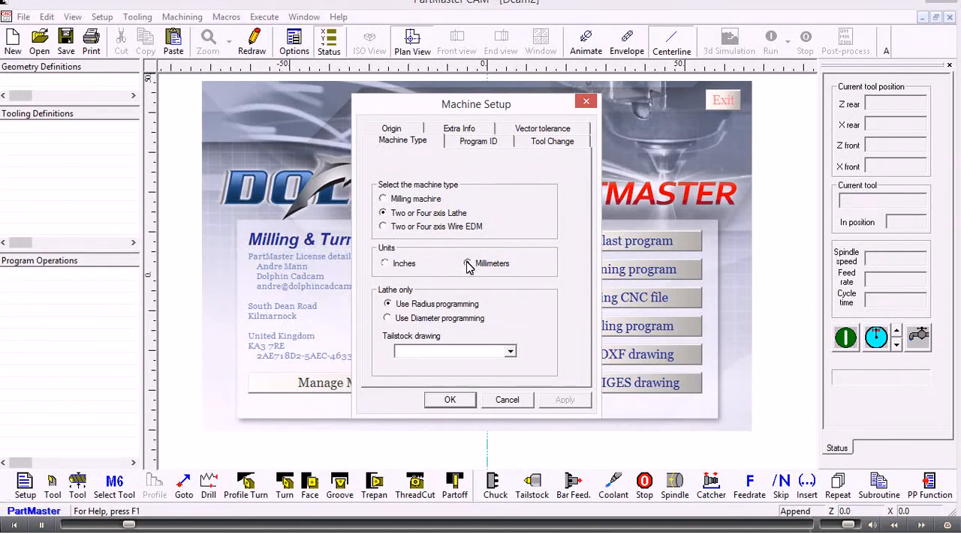
{"action": "left_click", "coordinate": [477, 141]}
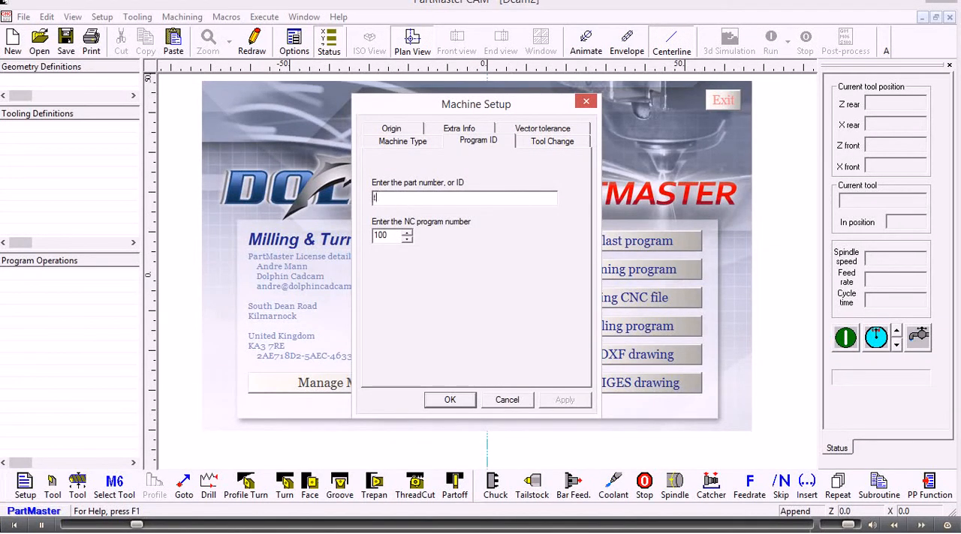
{"action": "type", "text": "tes part"}
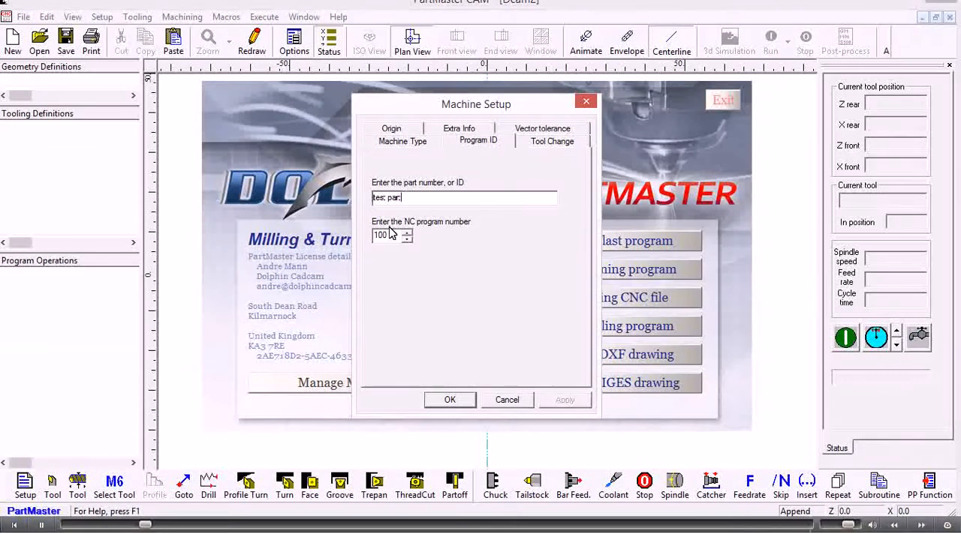
{"action": "triple_click", "coordinate": [382, 234]}
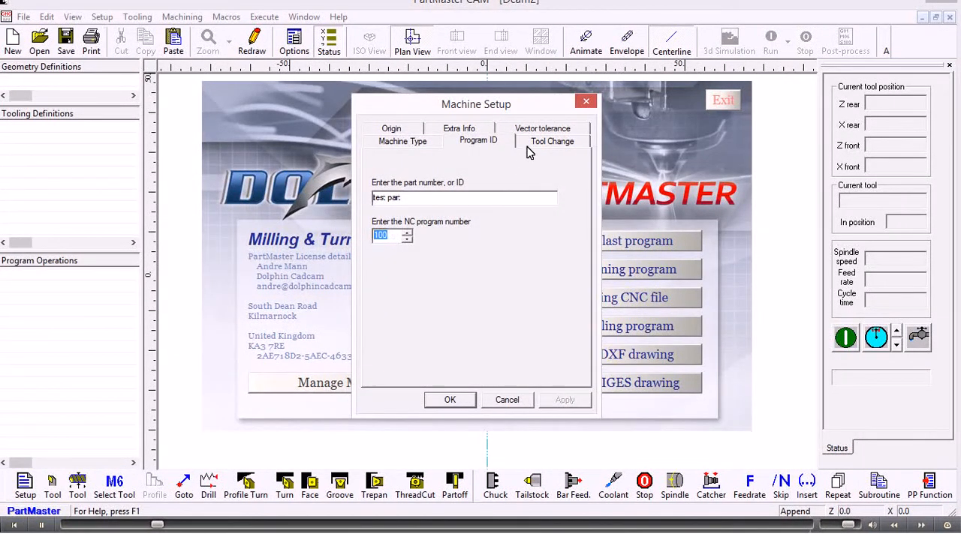
Step: Show the tool change settings: turret home positions 50 mm, spindle speed 0, clearance 3 mm
{"action": "left_click", "coordinate": [552, 141]}
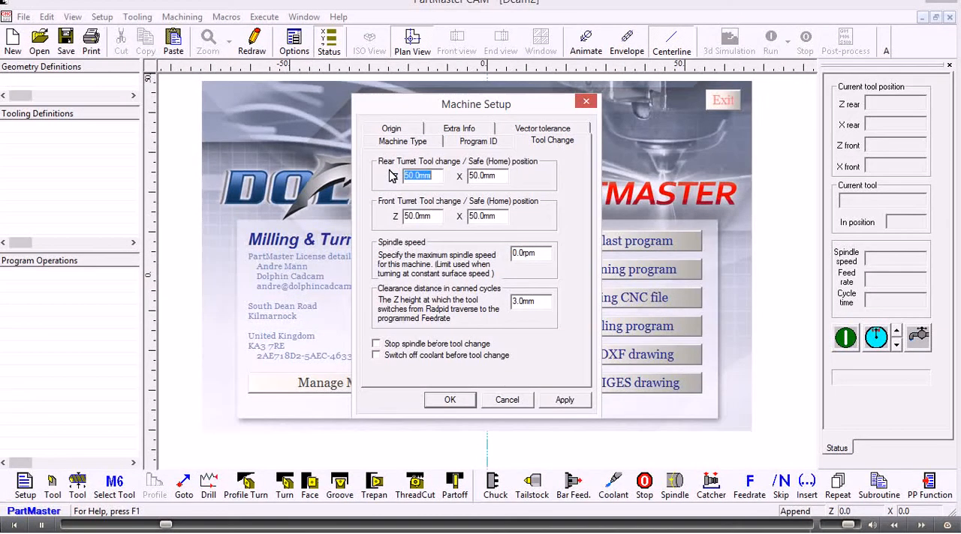
{"action": "mouse_move", "coordinate": [397, 213]}
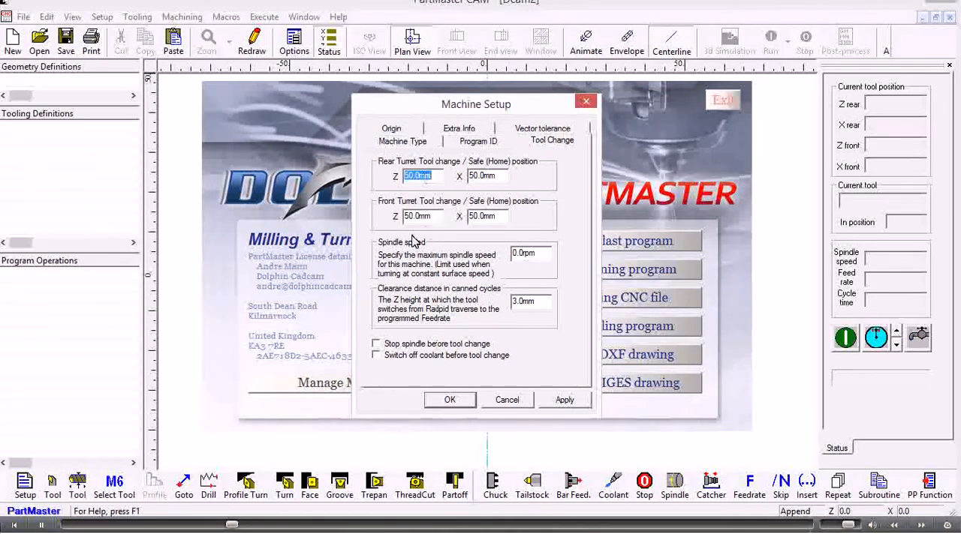
{"action": "mouse_move", "coordinate": [465, 449]}
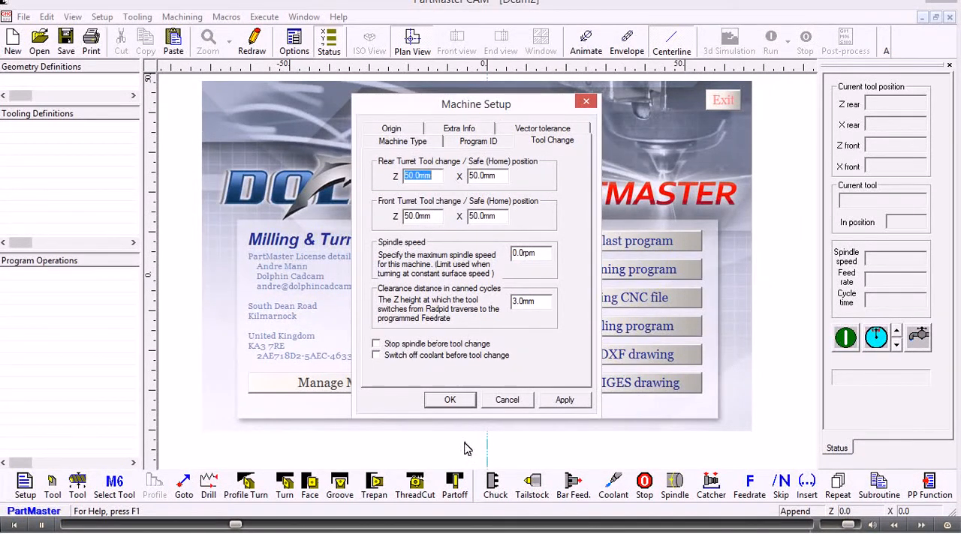
Step: Accept the machine setup, returning to the empty turning drawing area with centre lines
{"action": "left_click", "coordinate": [451, 400]}
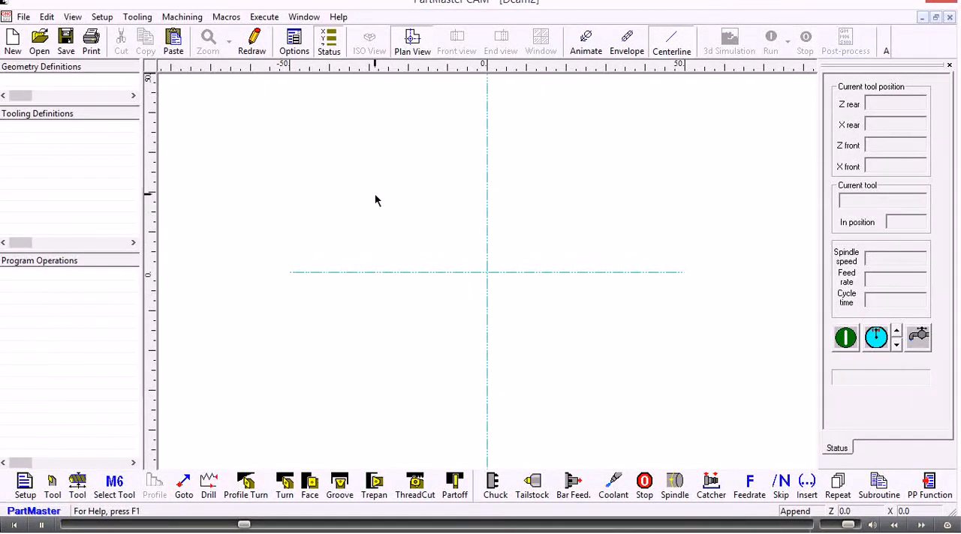
{"action": "mouse_move", "coordinate": [429, 277]}
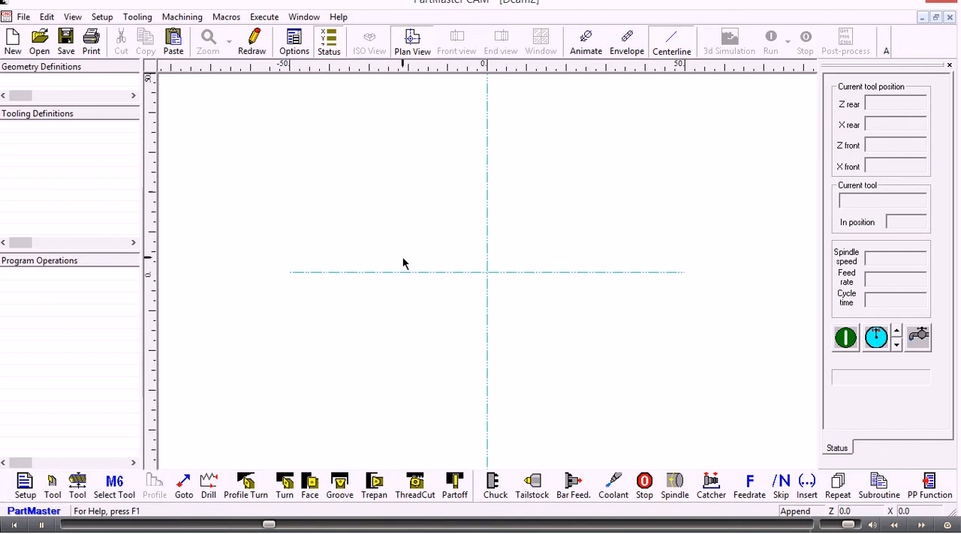
{"action": "mouse_move", "coordinate": [850, 216]}
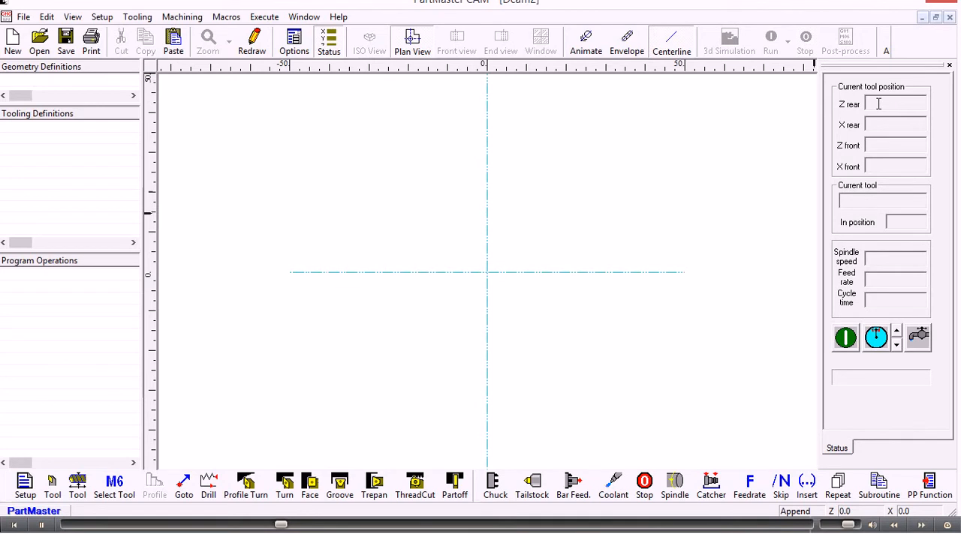
{"action": "mouse_move", "coordinate": [883, 139]}
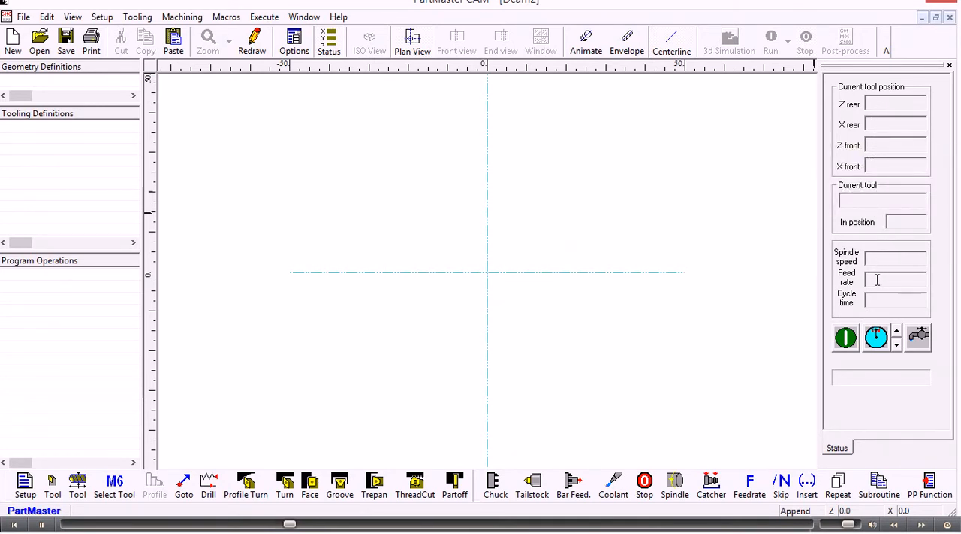
{"action": "mouse_move", "coordinate": [877, 306]}
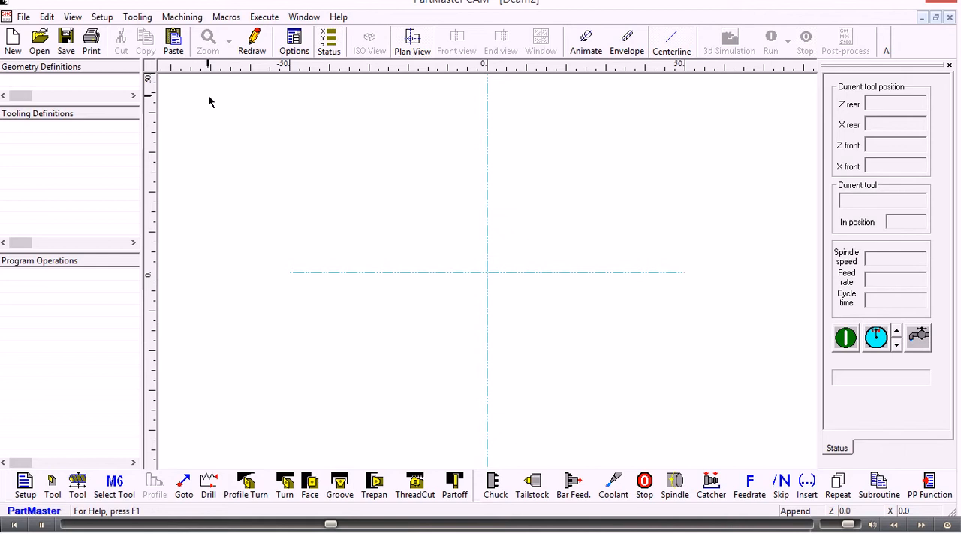
{"action": "mouse_move", "coordinate": [39, 39]}
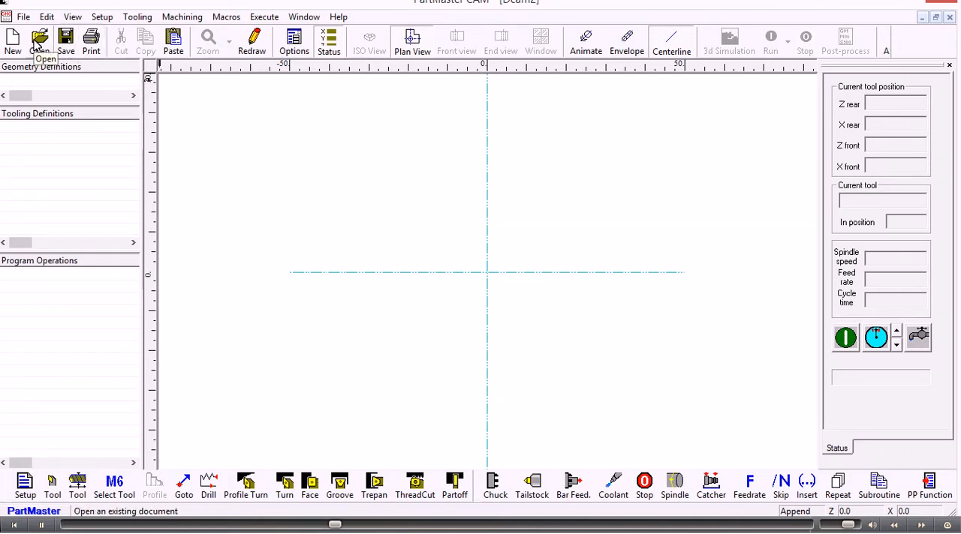
{"action": "mouse_move", "coordinate": [66, 37]}
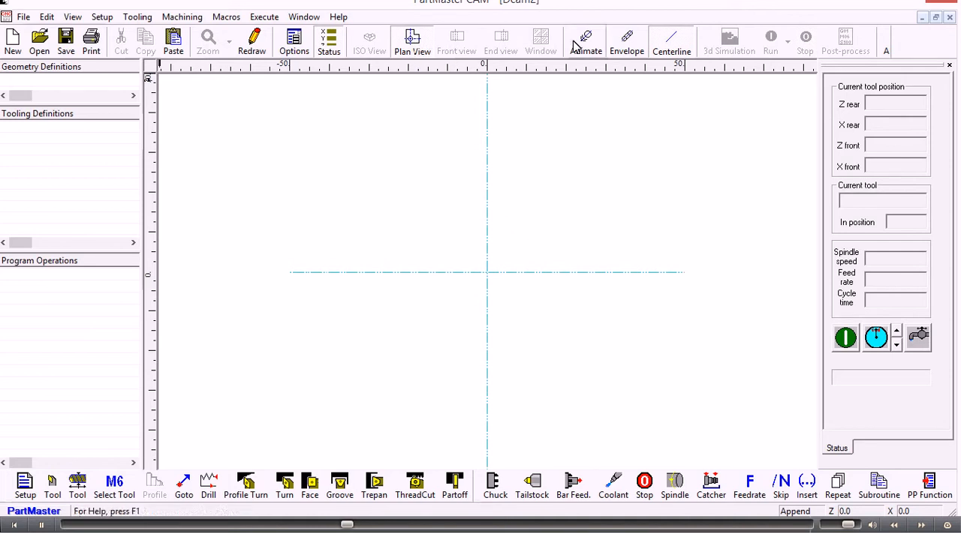
{"action": "mouse_move", "coordinate": [586, 41]}
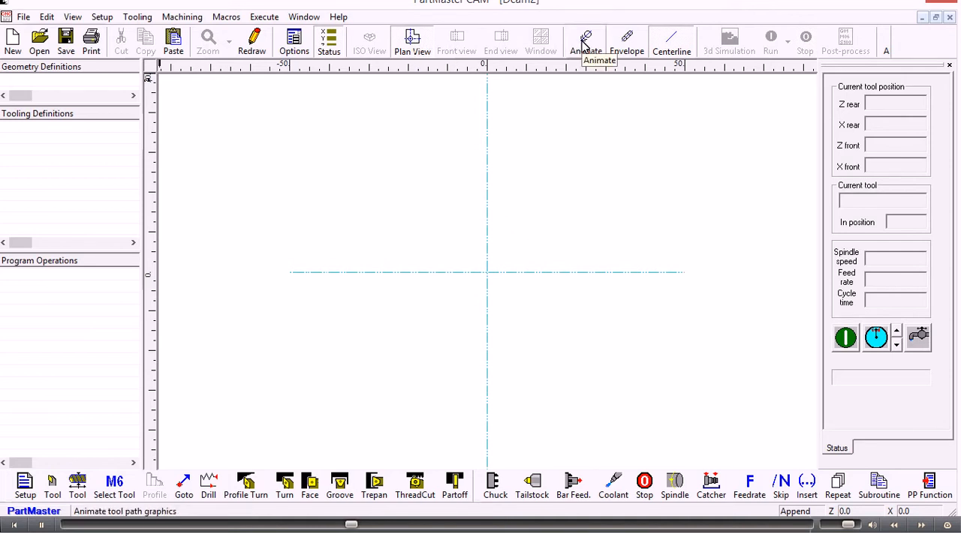
{"action": "mouse_move", "coordinate": [670, 40]}
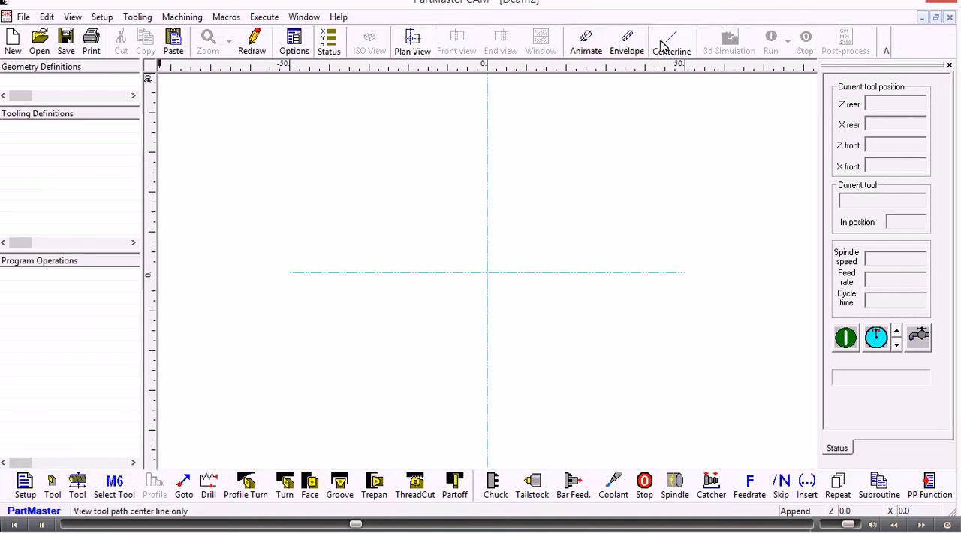
{"action": "mouse_move", "coordinate": [672, 41]}
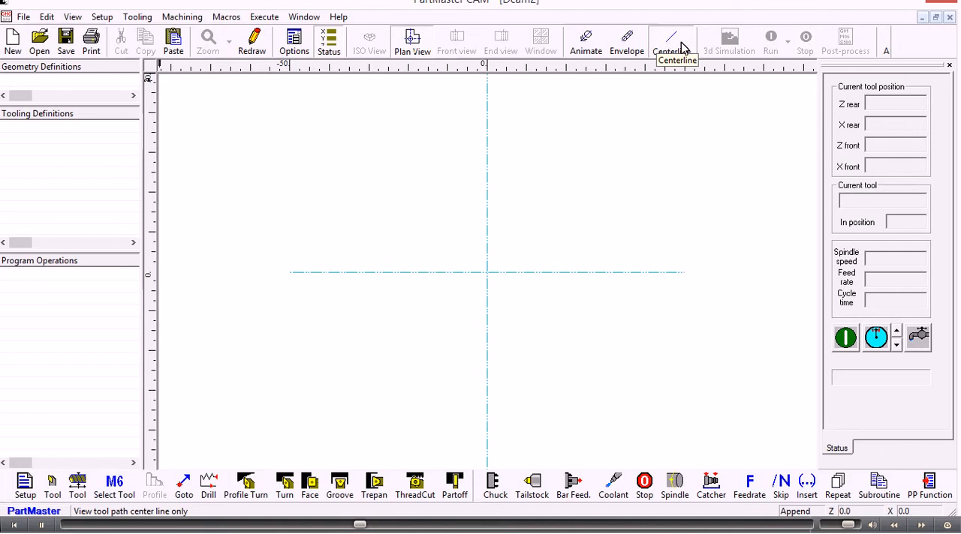
{"action": "mouse_move", "coordinate": [753, 45]}
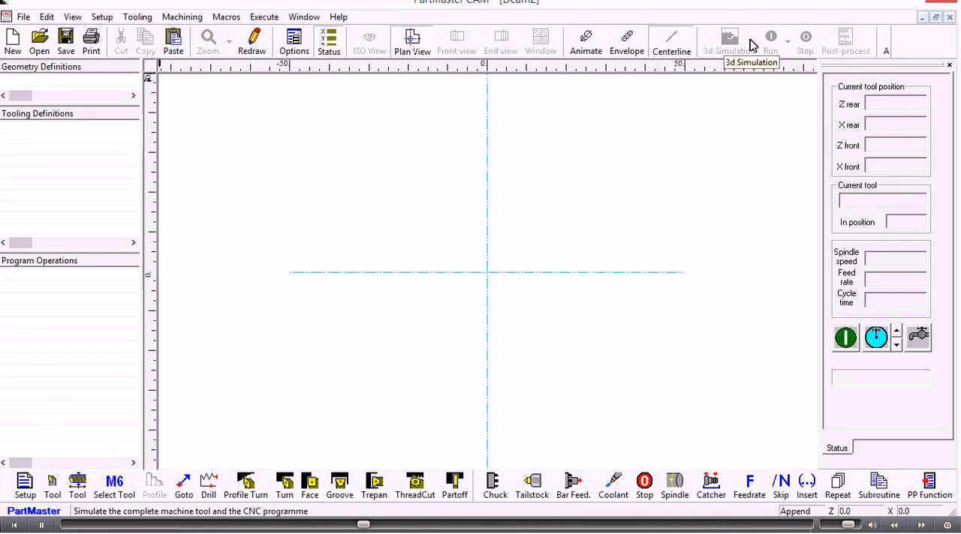
{"action": "mouse_move", "coordinate": [772, 37]}
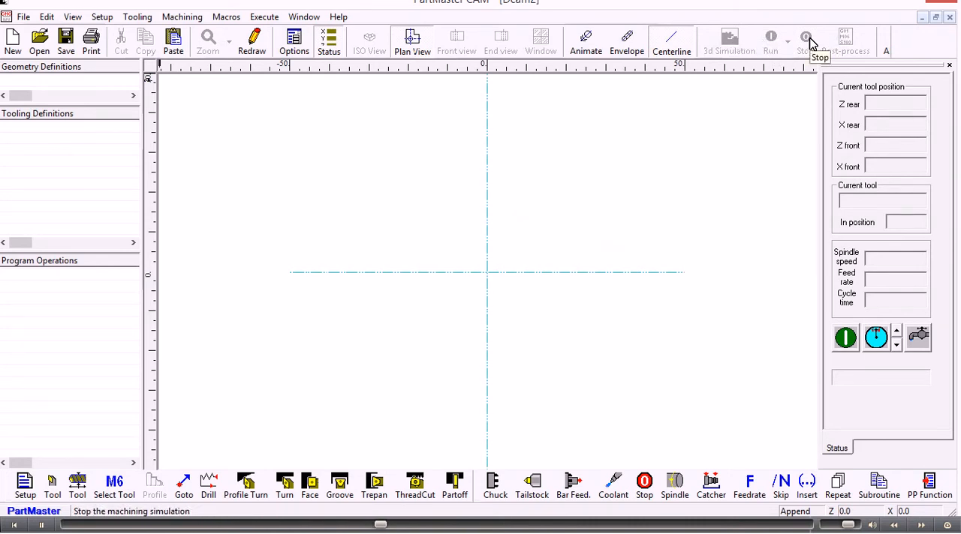
{"action": "mouse_move", "coordinate": [793, 89]}
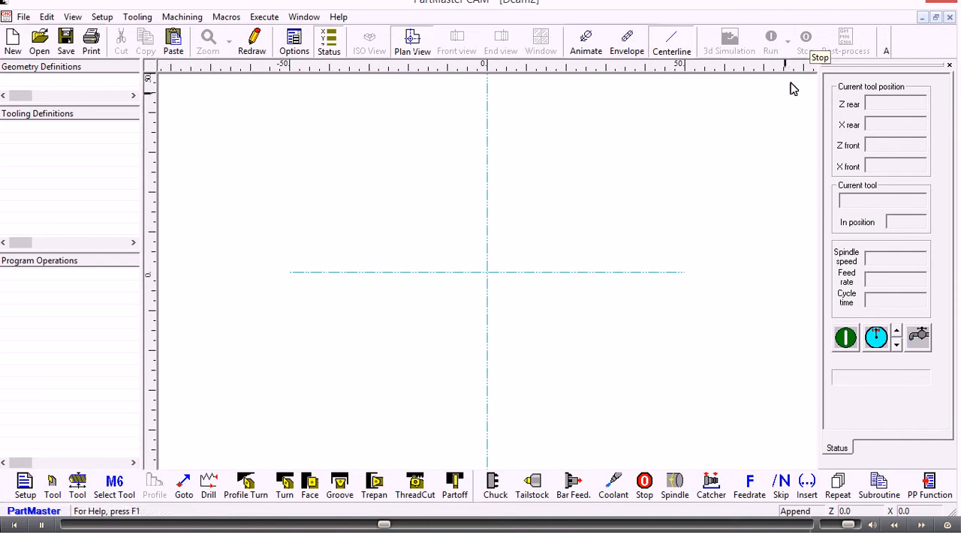
{"action": "mouse_move", "coordinate": [42, 88]}
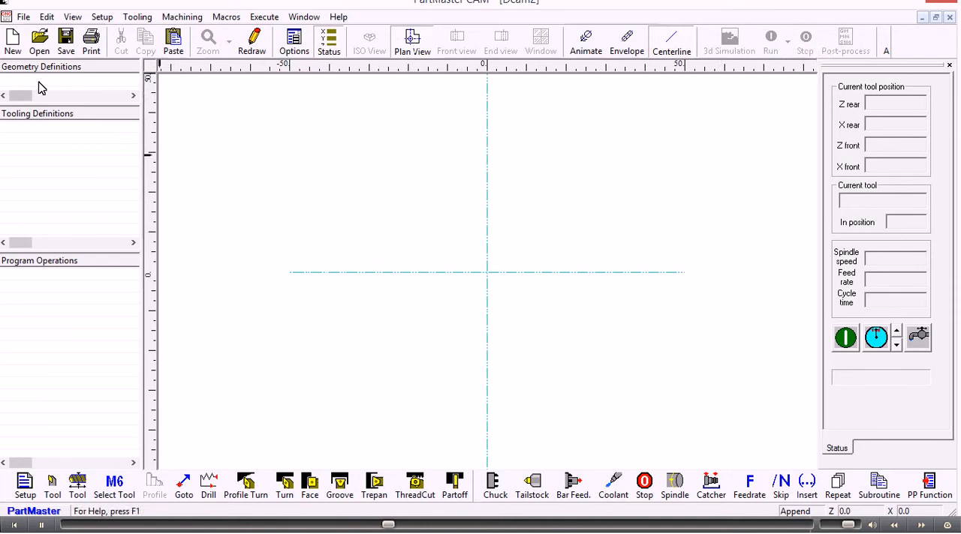
{"action": "mouse_move", "coordinate": [24, 84]}
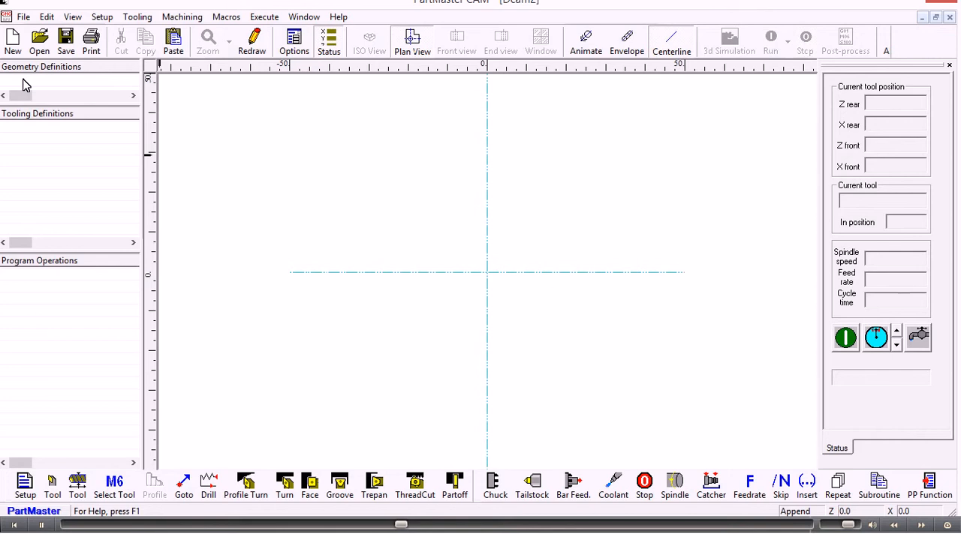
{"action": "mouse_move", "coordinate": [24, 103]}
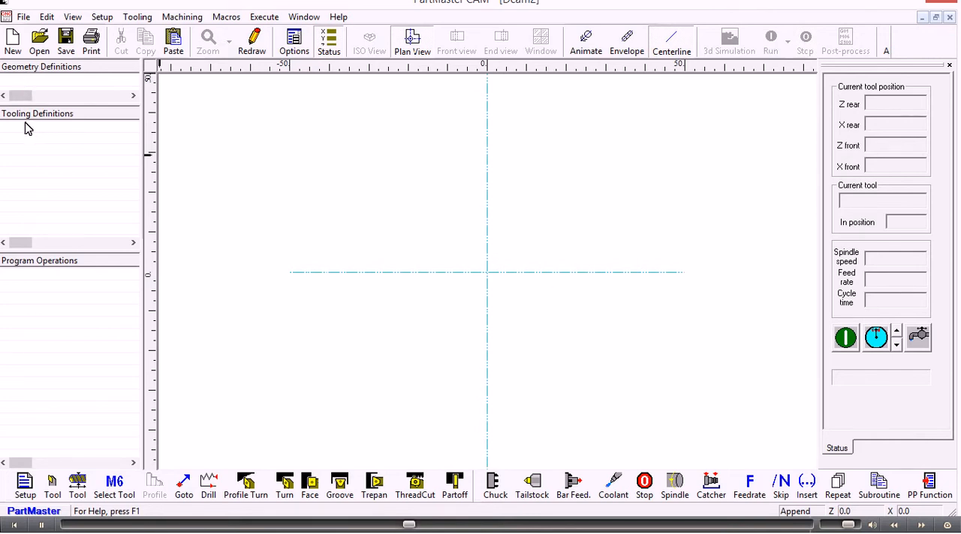
{"action": "mouse_move", "coordinate": [42, 277]}
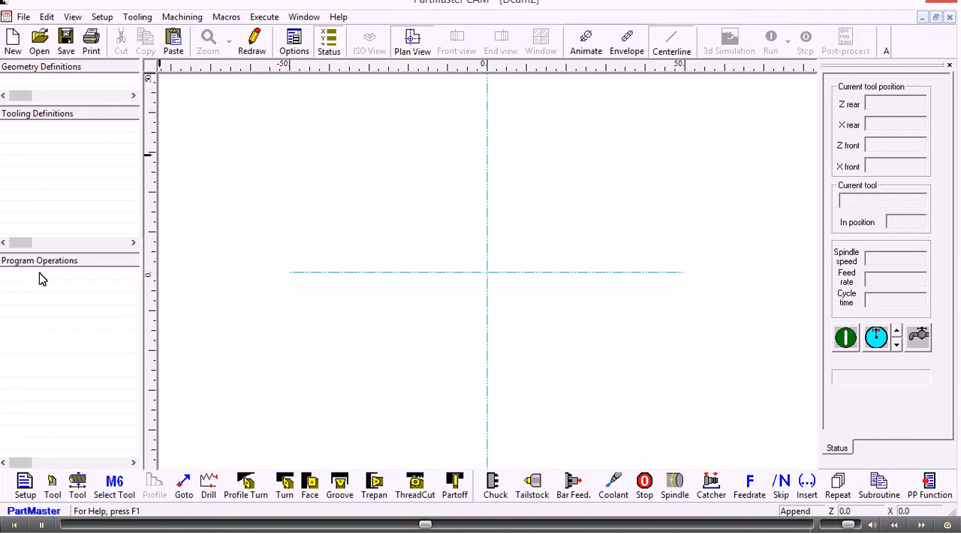
{"action": "mouse_move", "coordinate": [42, 315]}
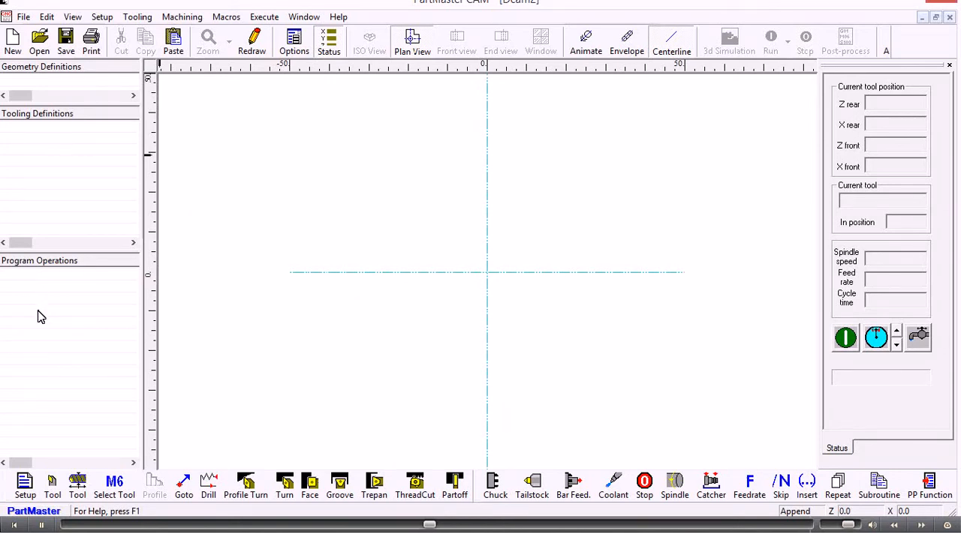
{"action": "mouse_move", "coordinate": [45, 339]}
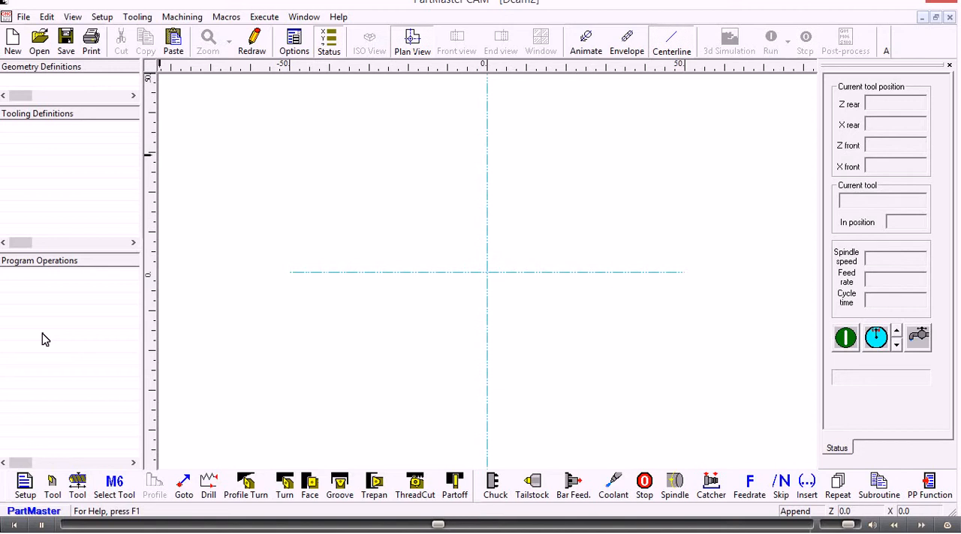
{"action": "mouse_move", "coordinate": [234, 349]}
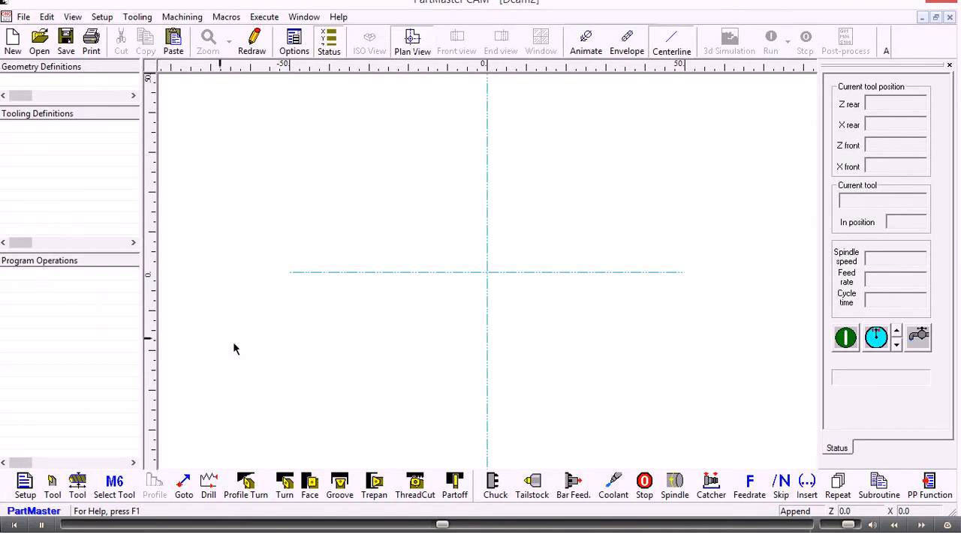
{"action": "mouse_move", "coordinate": [164, 495]}
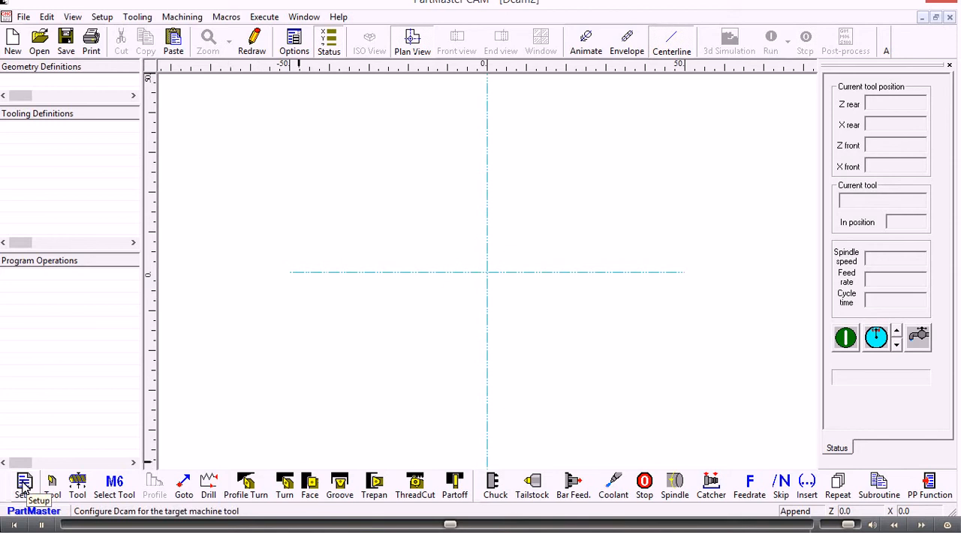
{"action": "left_click", "coordinate": [24, 486]}
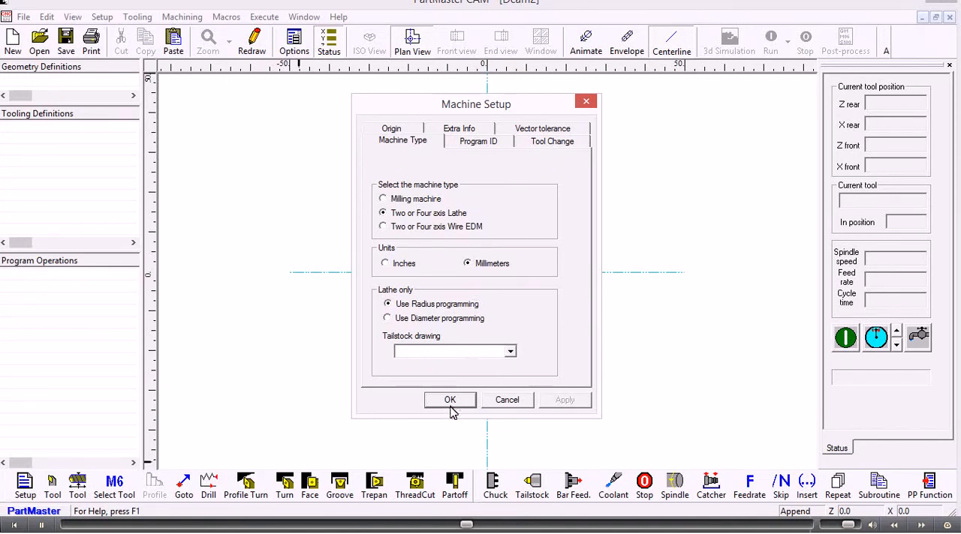
{"action": "left_click", "coordinate": [451, 399]}
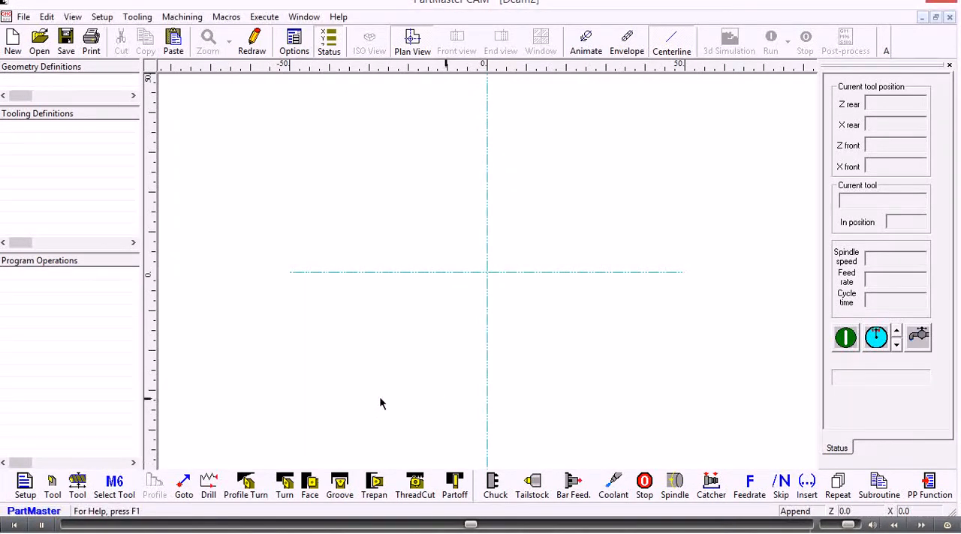
{"action": "mouse_move", "coordinate": [186, 457]}
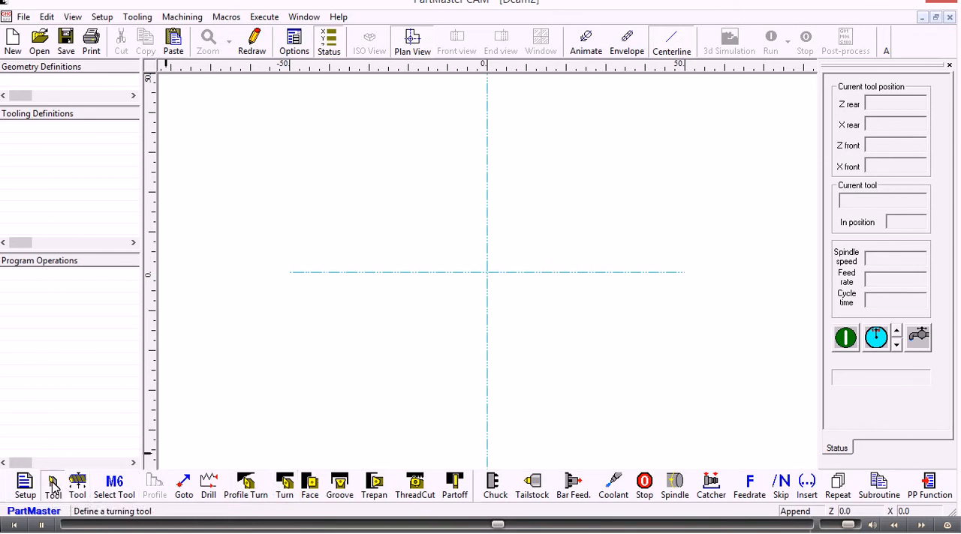
Step: Define a new turning tool cutting from the rear, installed on the rear turret, 85° primary angle
{"action": "left_click", "coordinate": [52, 486]}
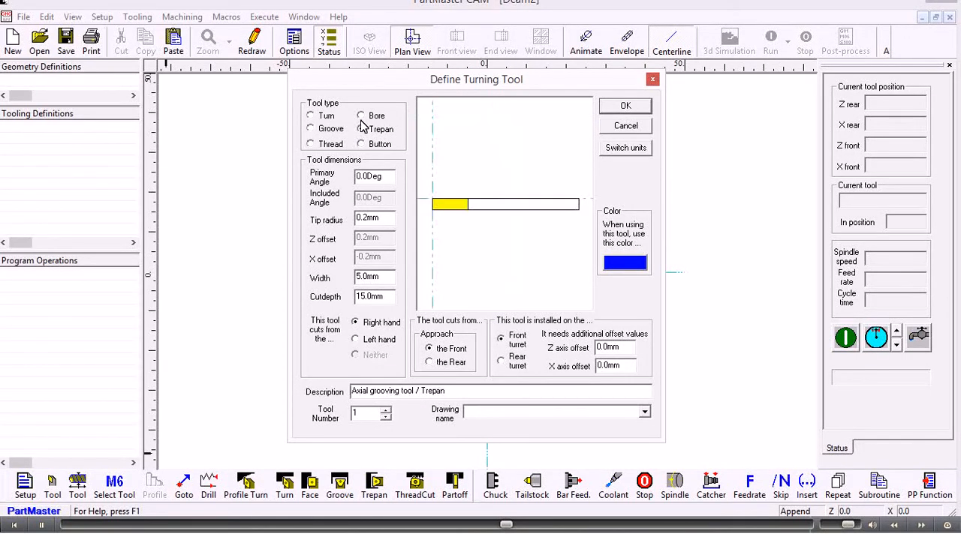
{"action": "left_click", "coordinate": [309, 116]}
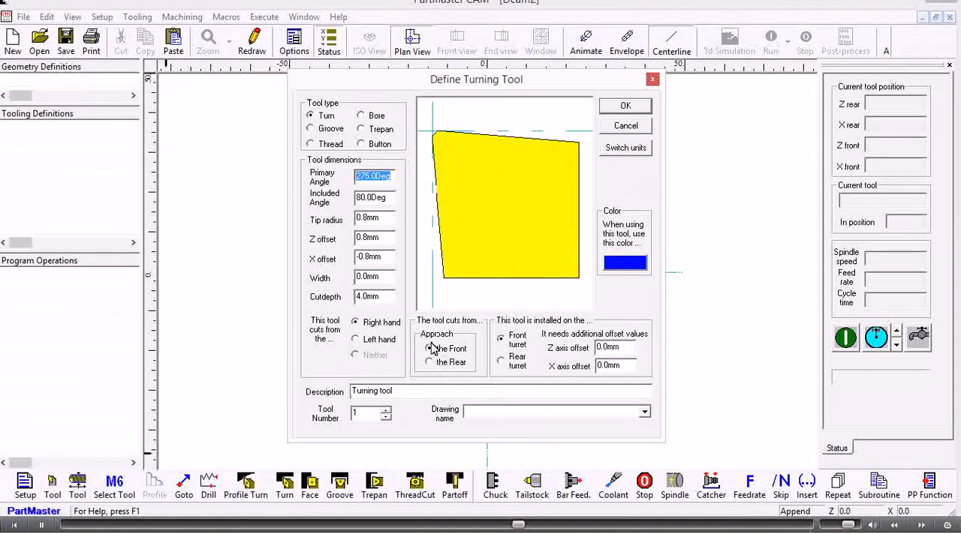
{"action": "left_click", "coordinate": [429, 362]}
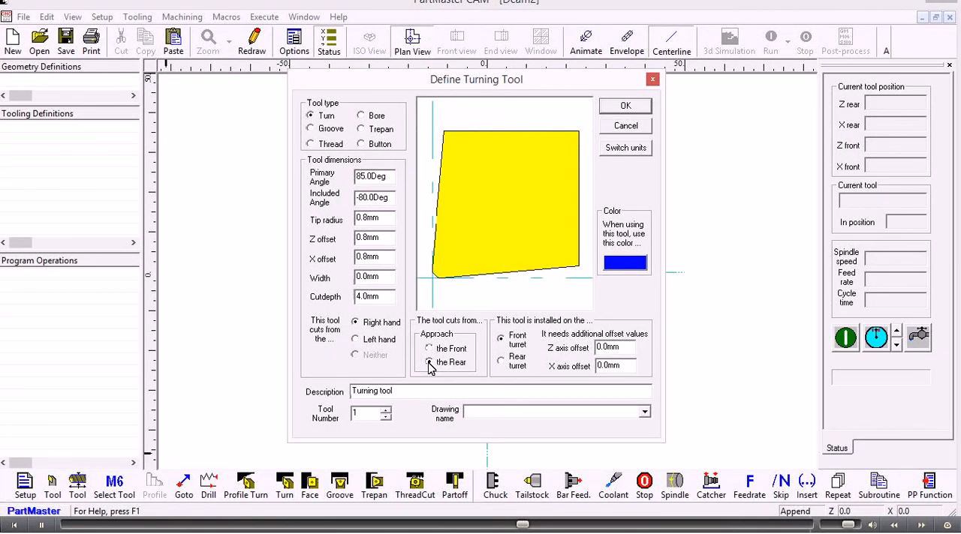
{"action": "left_click", "coordinate": [502, 359]}
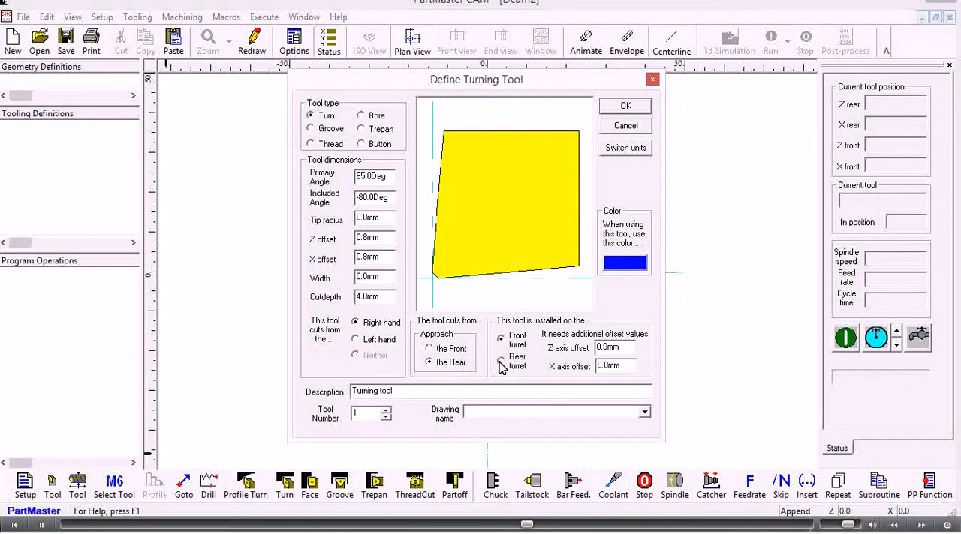
{"action": "left_click", "coordinate": [501, 358]}
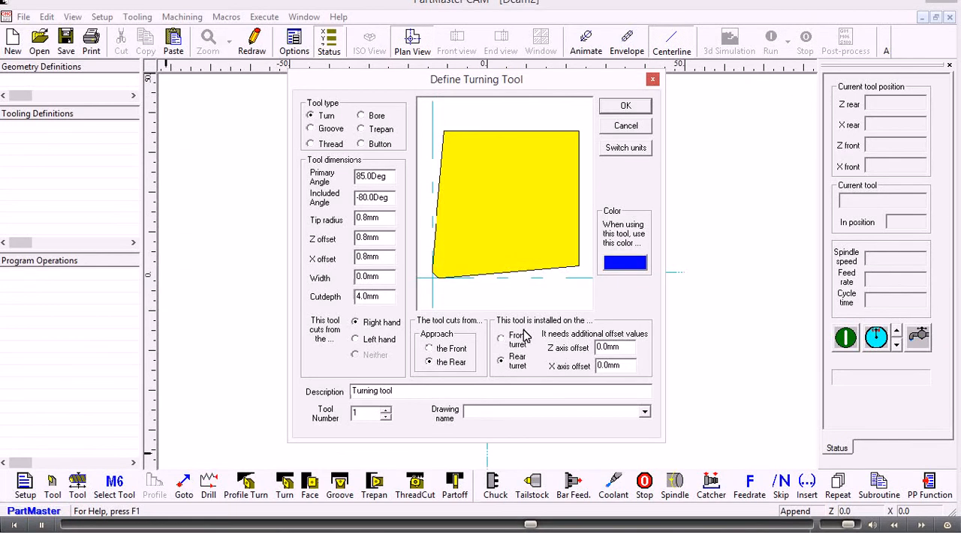
{"action": "mouse_move", "coordinate": [438, 333]}
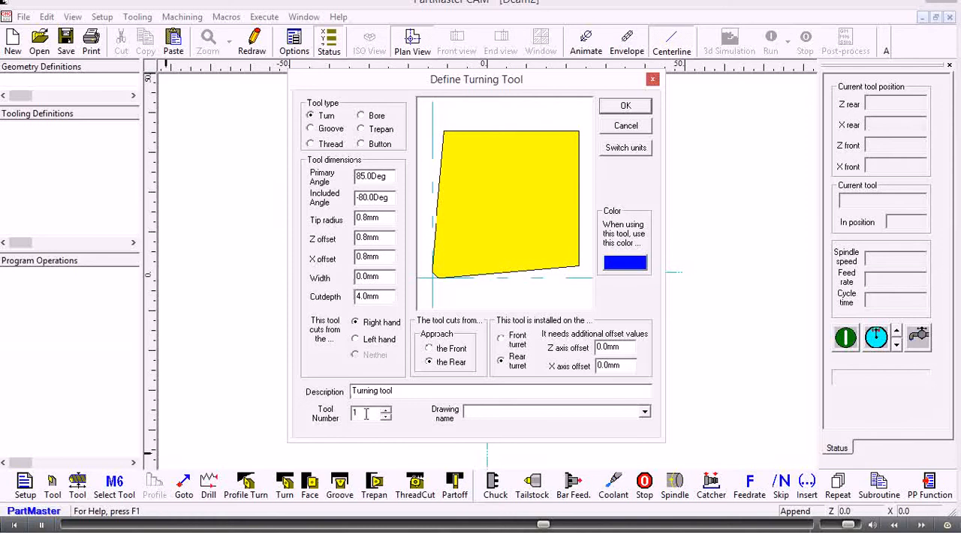
Step: Accept the tool definition so it is listed as tool No 1 : Turning tool
{"action": "left_click", "coordinate": [624, 105]}
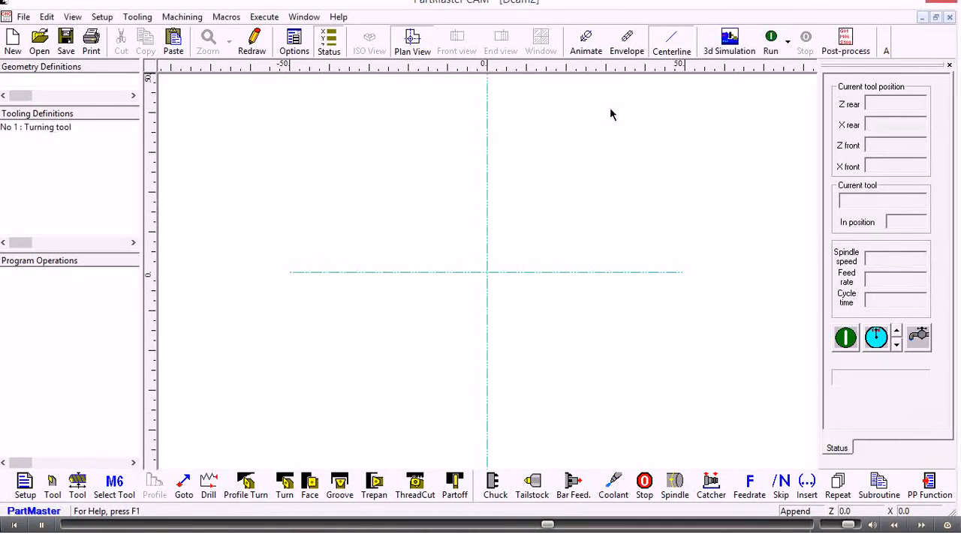
{"action": "mouse_move", "coordinate": [299, 267]}
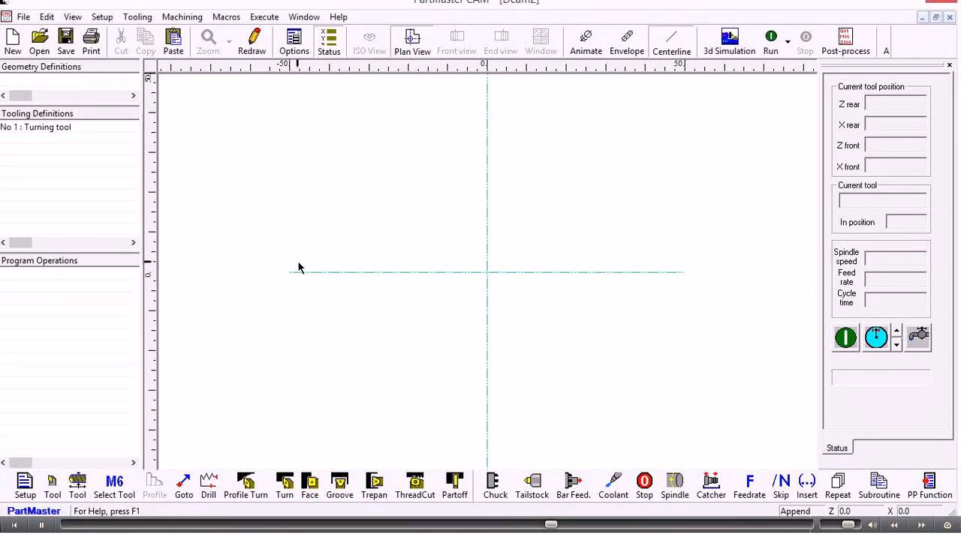
{"action": "mouse_move", "coordinate": [68, 208]}
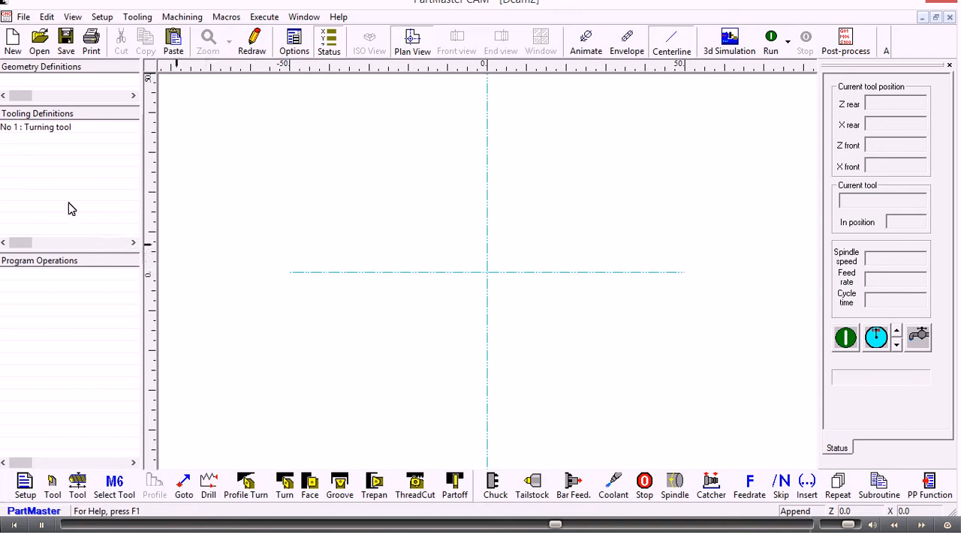
{"action": "mouse_move", "coordinate": [36, 126]}
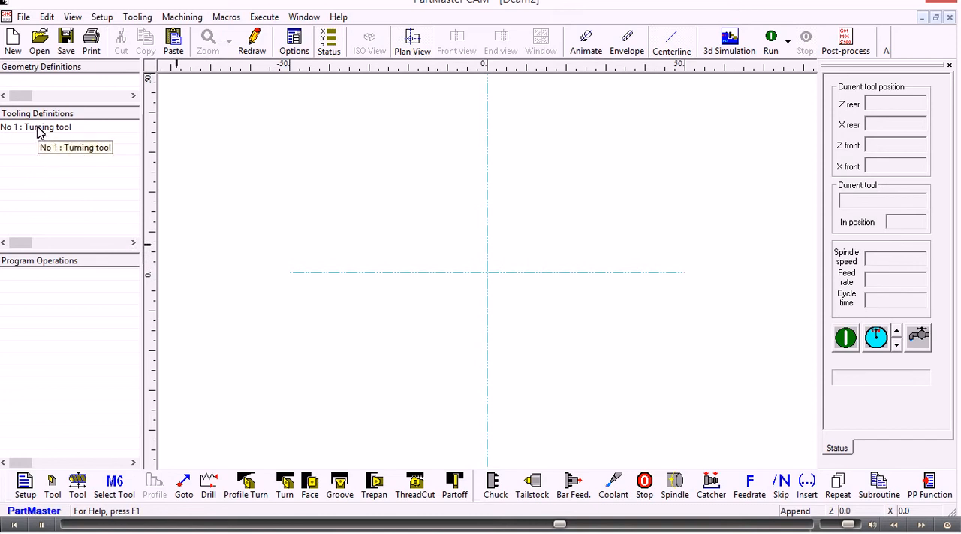
{"action": "double_click", "coordinate": [36, 126]}
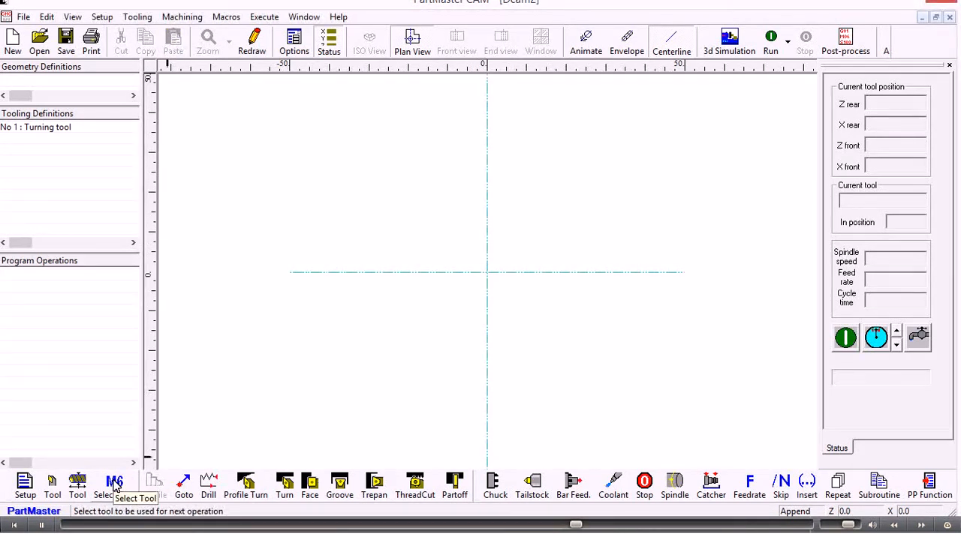
Step: Add operation 1 selecting Tool No 1 with constant surface speed and feed per revolution
{"action": "left_click", "coordinate": [114, 487]}
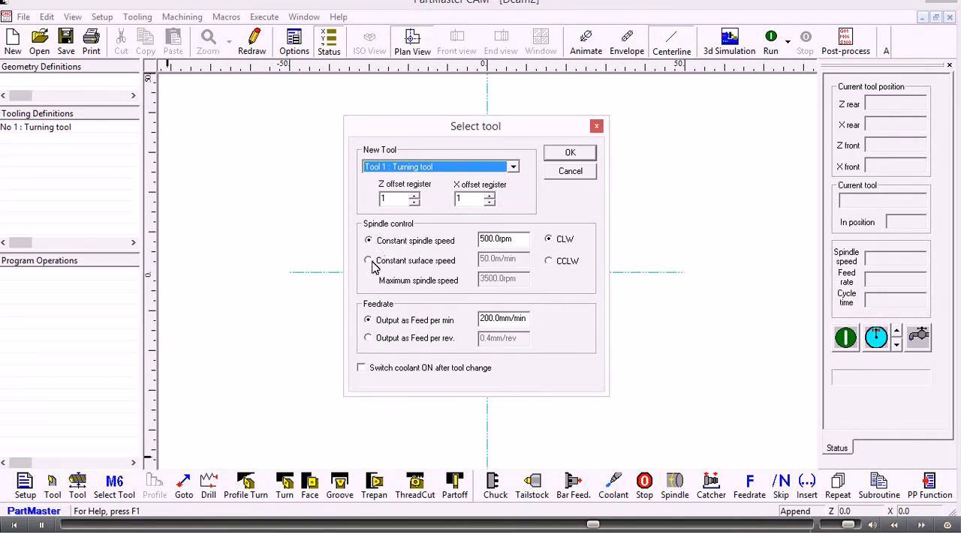
{"action": "left_click", "coordinate": [368, 261]}
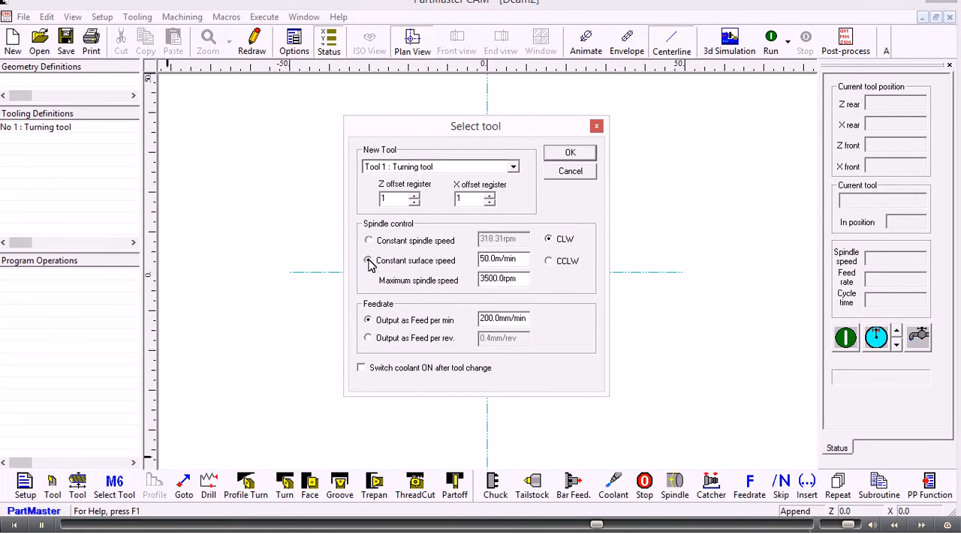
{"action": "left_click", "coordinate": [368, 261]}
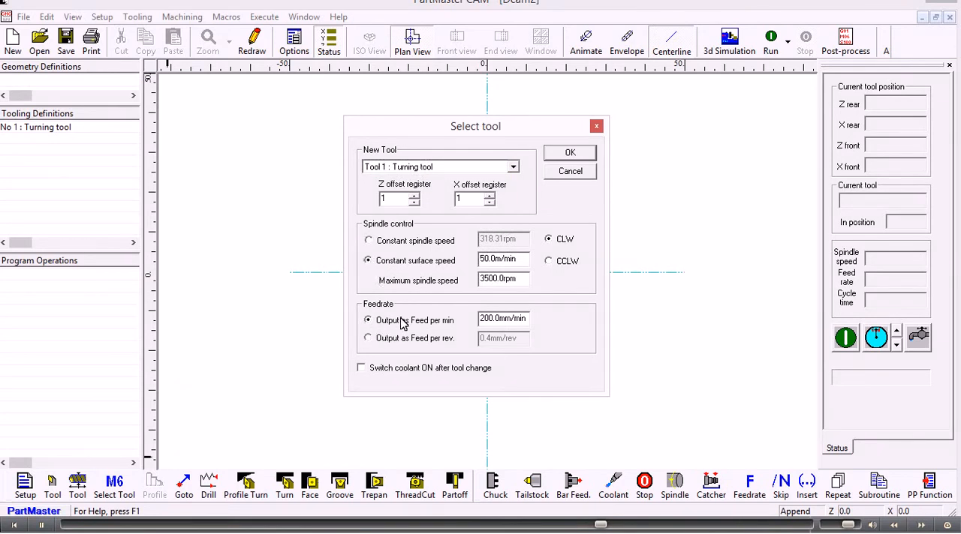
{"action": "left_click", "coordinate": [368, 338]}
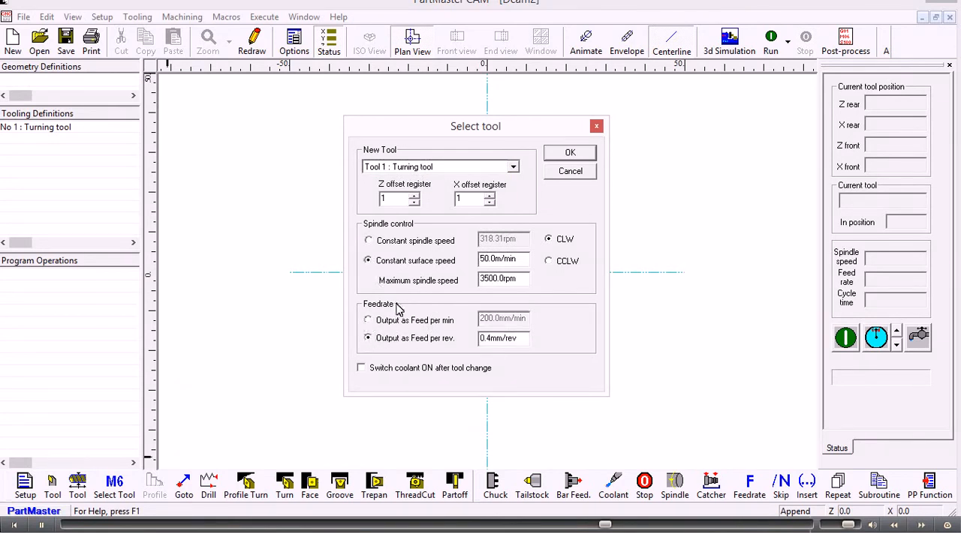
{"action": "left_click", "coordinate": [570, 153]}
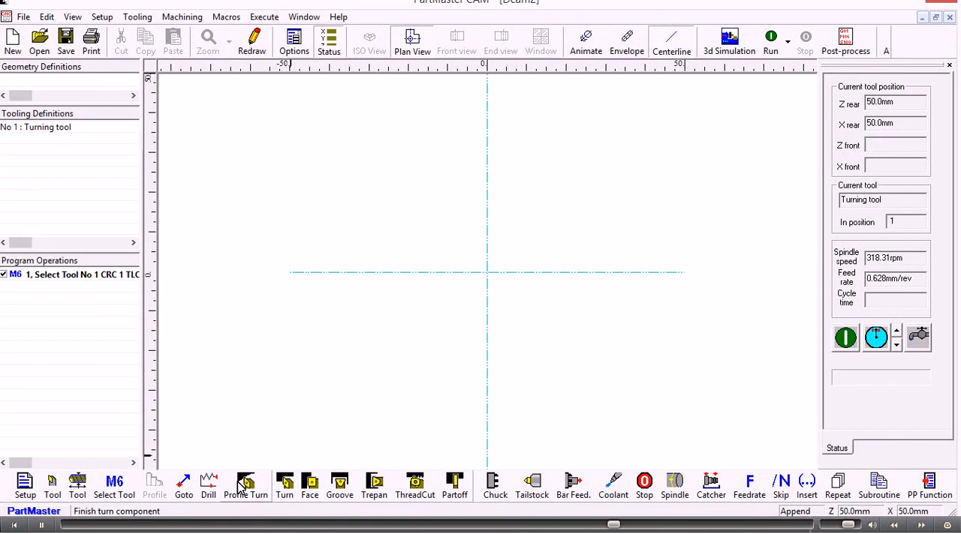
{"action": "mouse_move", "coordinate": [246, 484]}
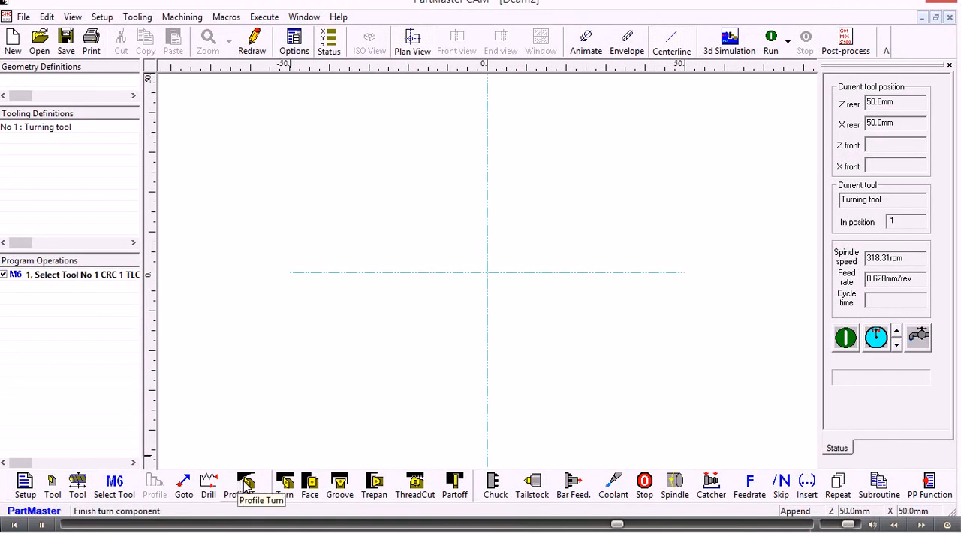
{"action": "mouse_move", "coordinate": [339, 484]}
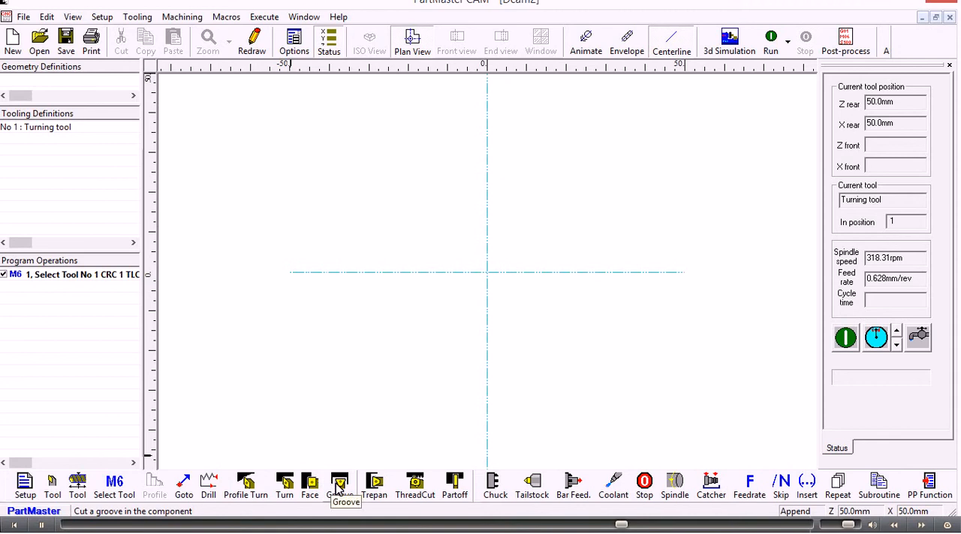
{"action": "mouse_move", "coordinate": [415, 484]}
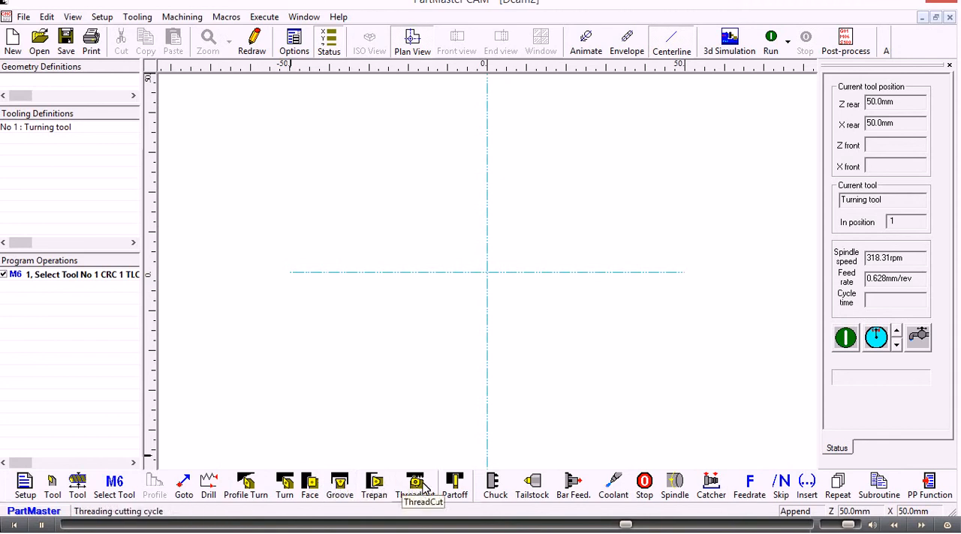
{"action": "mouse_move", "coordinate": [455, 487]}
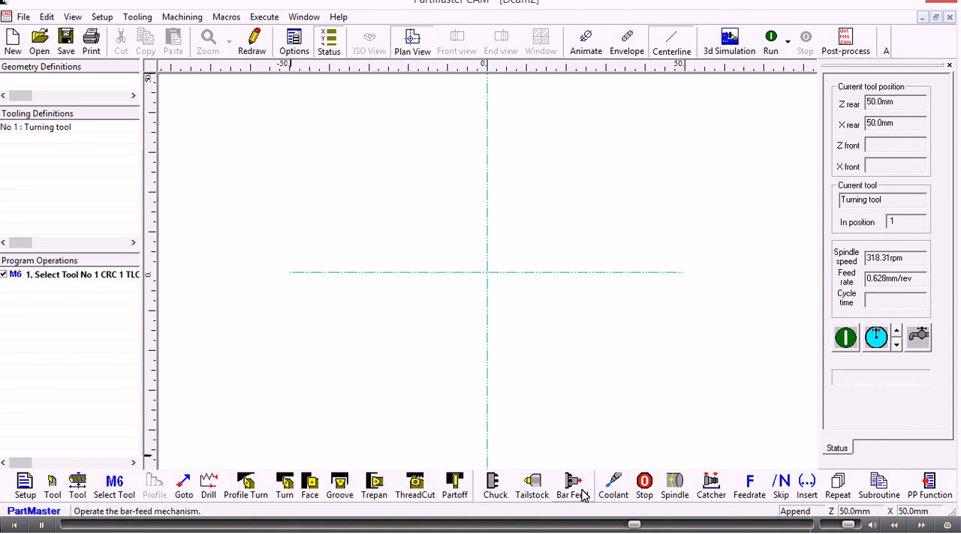
{"action": "mouse_move", "coordinate": [679, 486]}
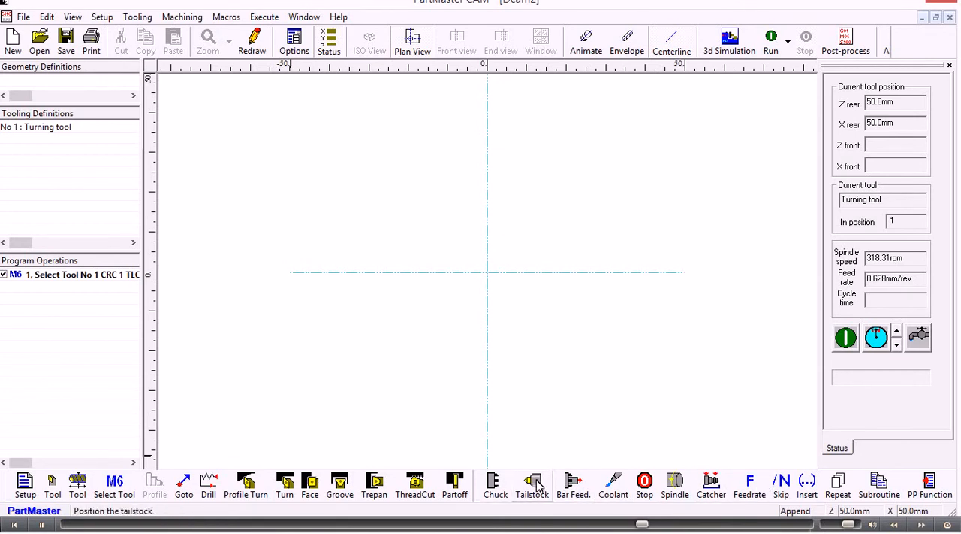
{"action": "mouse_move", "coordinate": [574, 484]}
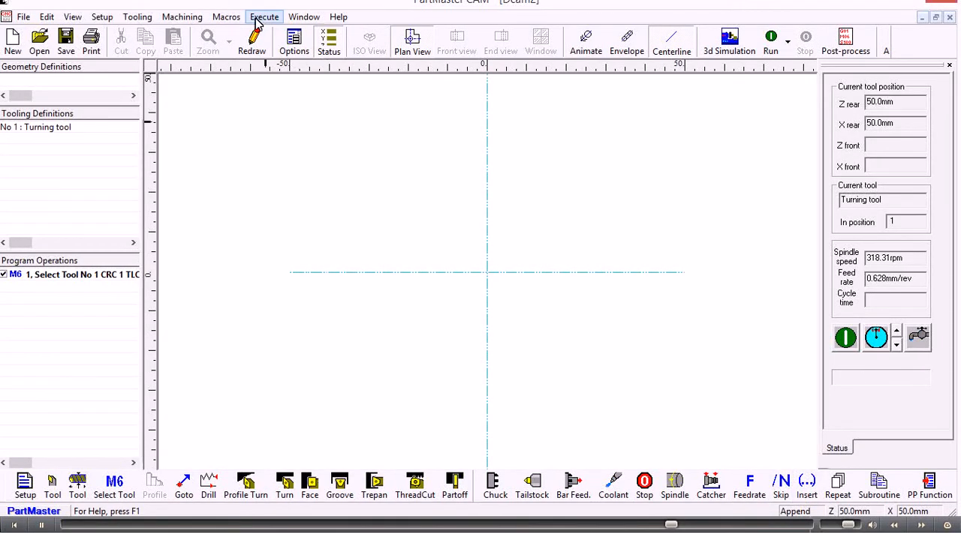
Step: In user preferences Options, keep automatic toolfile saving and reloading for new jobs enabled
{"action": "left_click", "coordinate": [72, 17]}
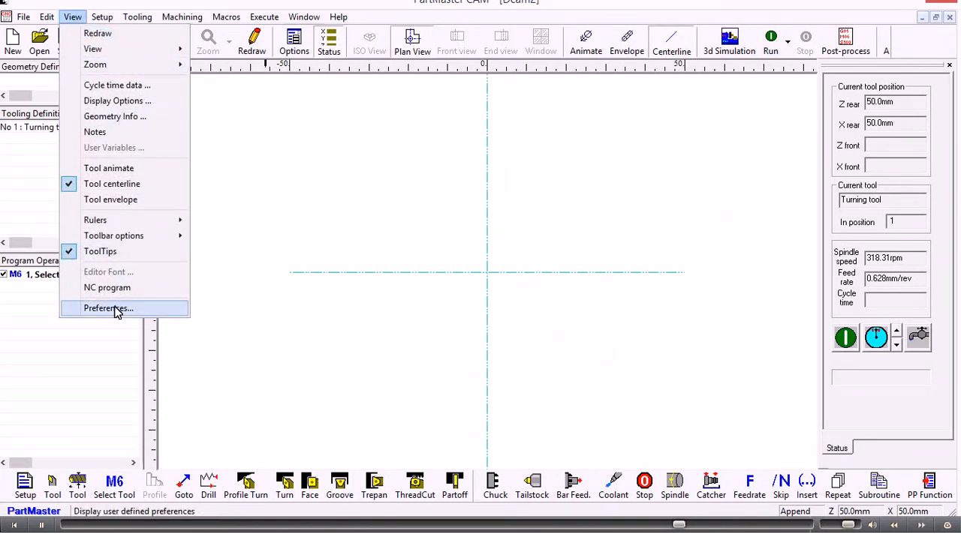
{"action": "left_click", "coordinate": [108, 310]}
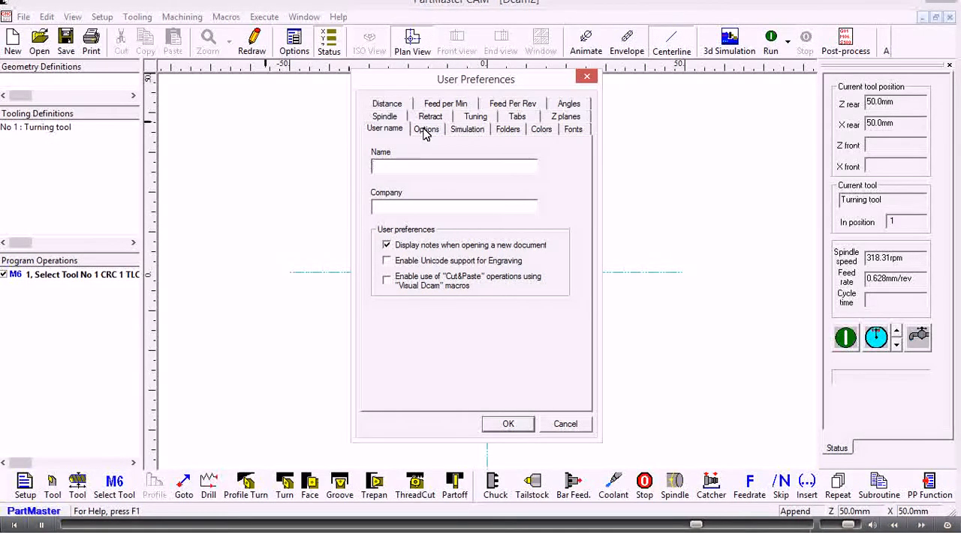
{"action": "left_click", "coordinate": [427, 129]}
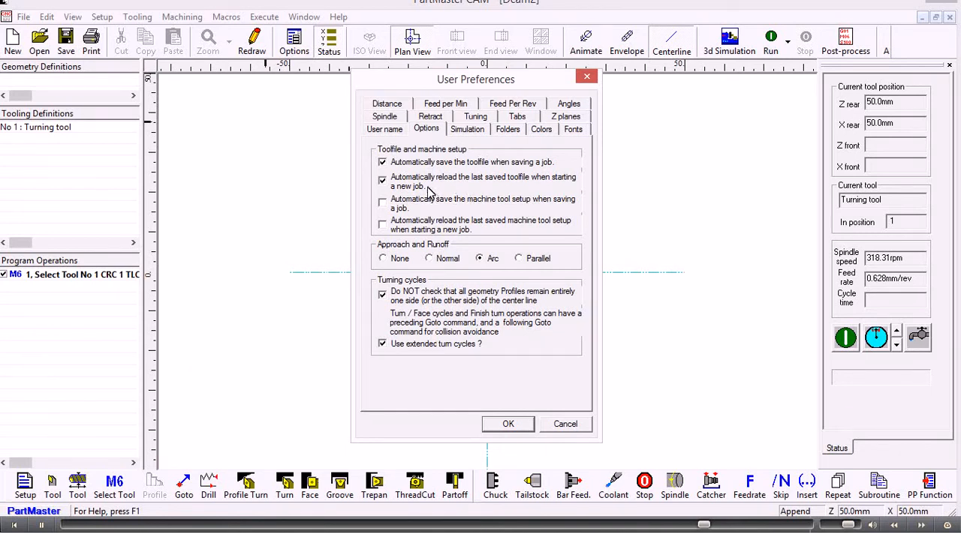
{"action": "left_click", "coordinate": [381, 180]}
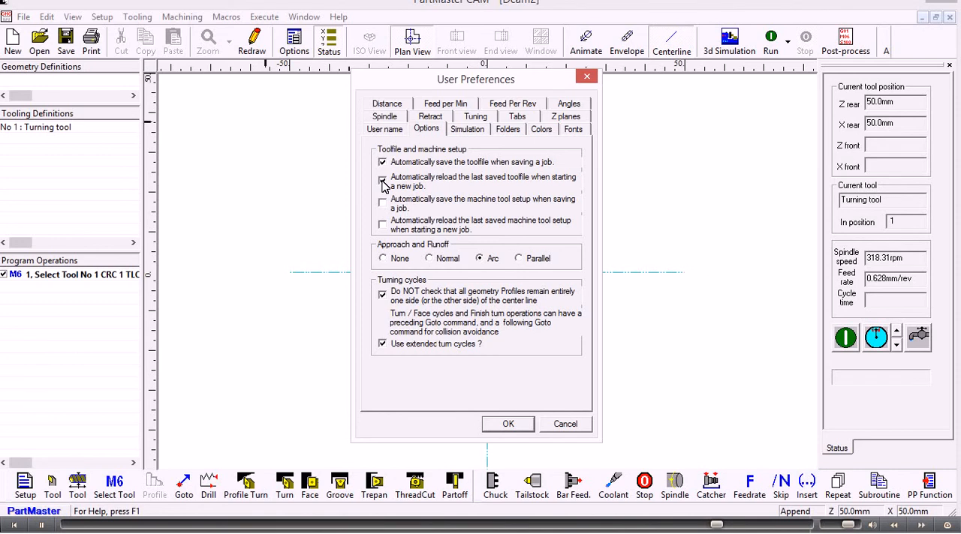
{"action": "left_click", "coordinate": [382, 180]}
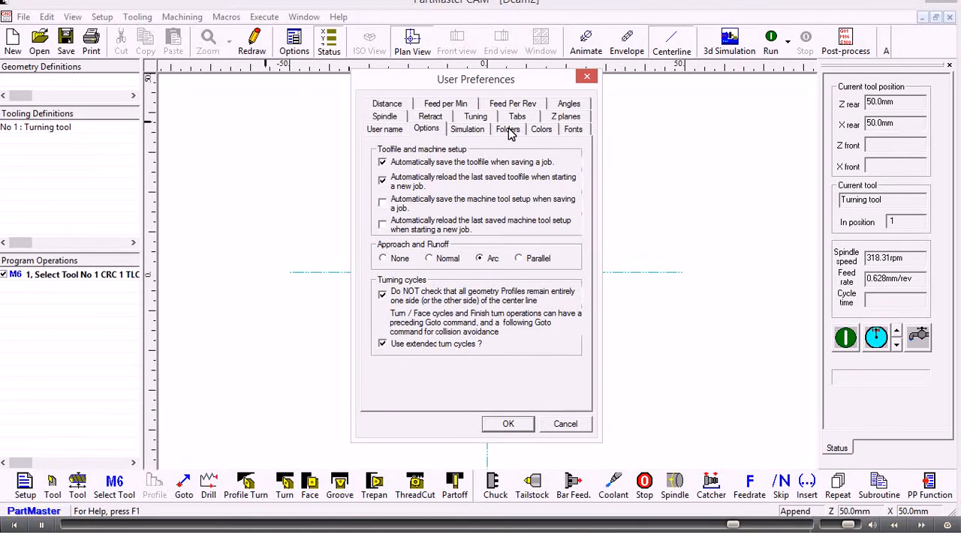
Step: Review the default folder locations, then accept the preferences and close them
{"action": "left_click", "coordinate": [507, 129]}
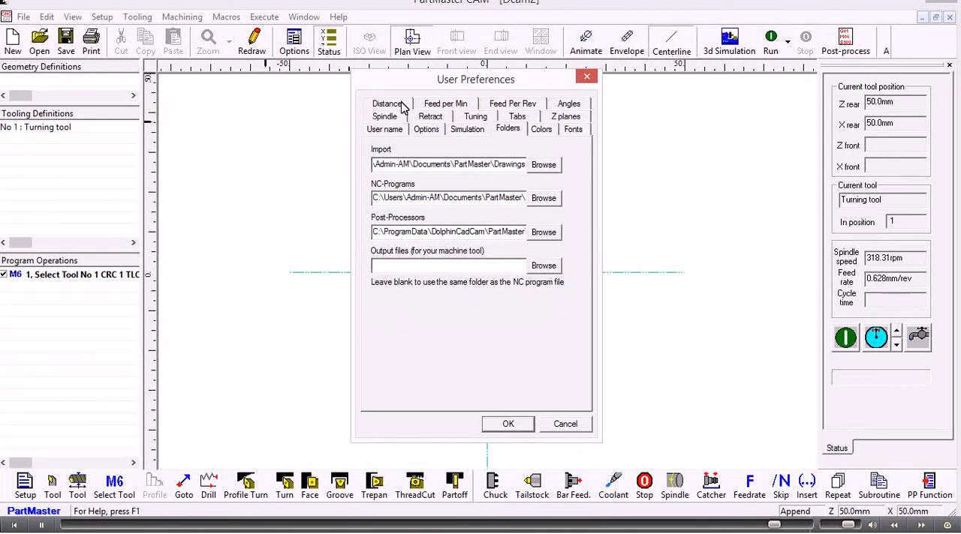
{"action": "left_click", "coordinate": [467, 129]}
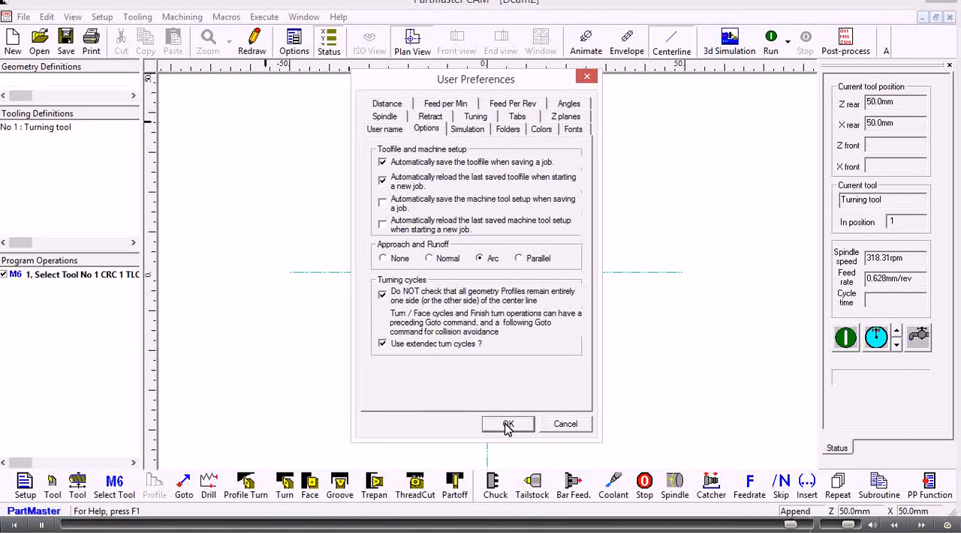
{"action": "left_click", "coordinate": [507, 424]}
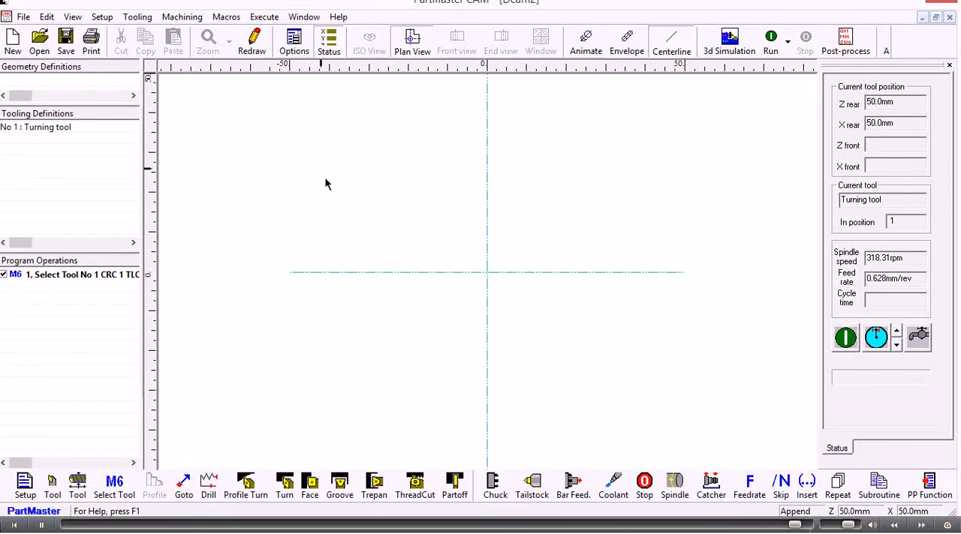